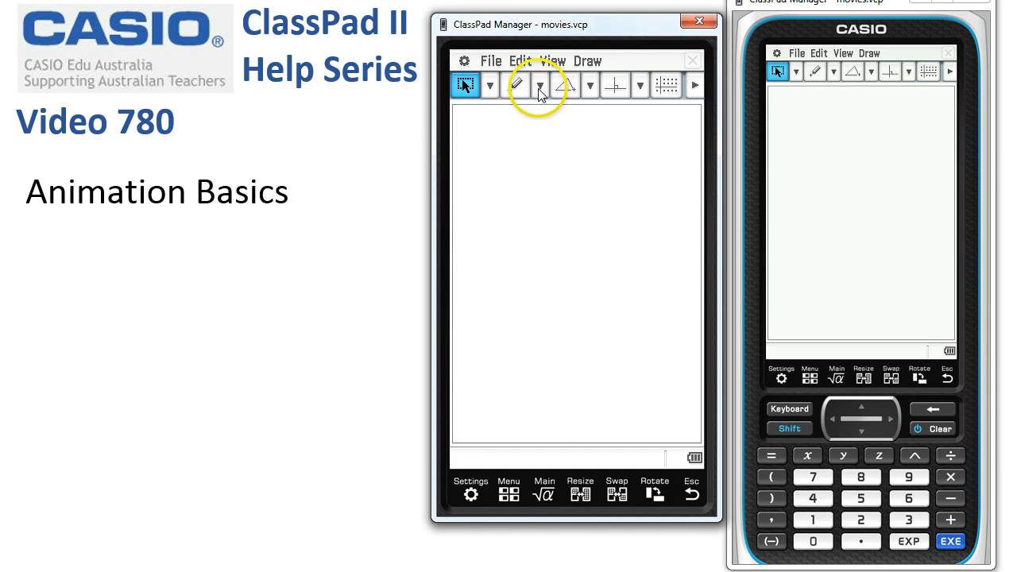
Step: Draw line segment AB from two endpoints, with point C placed on it
left_click(515, 85)
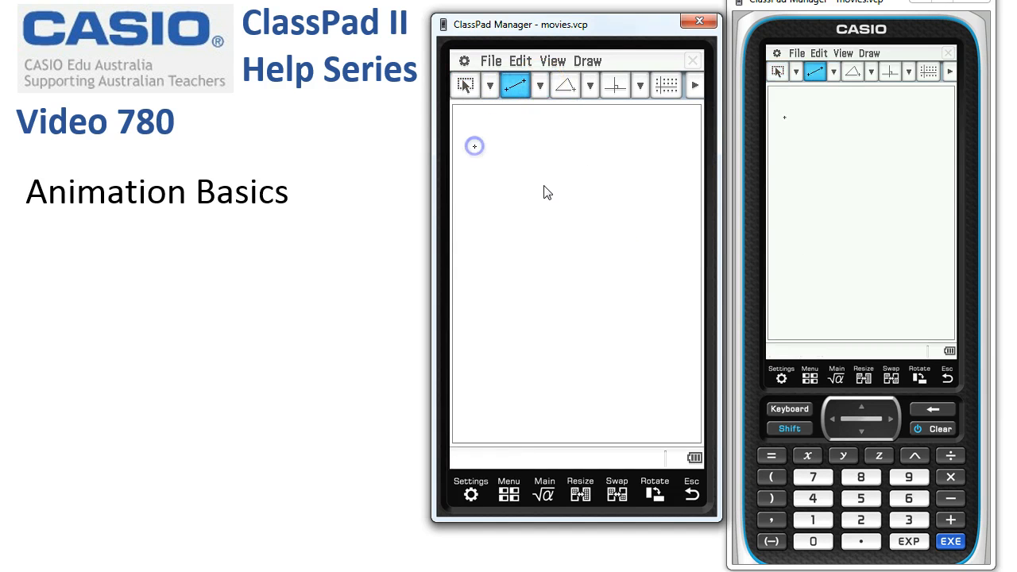
left_click(540, 85)
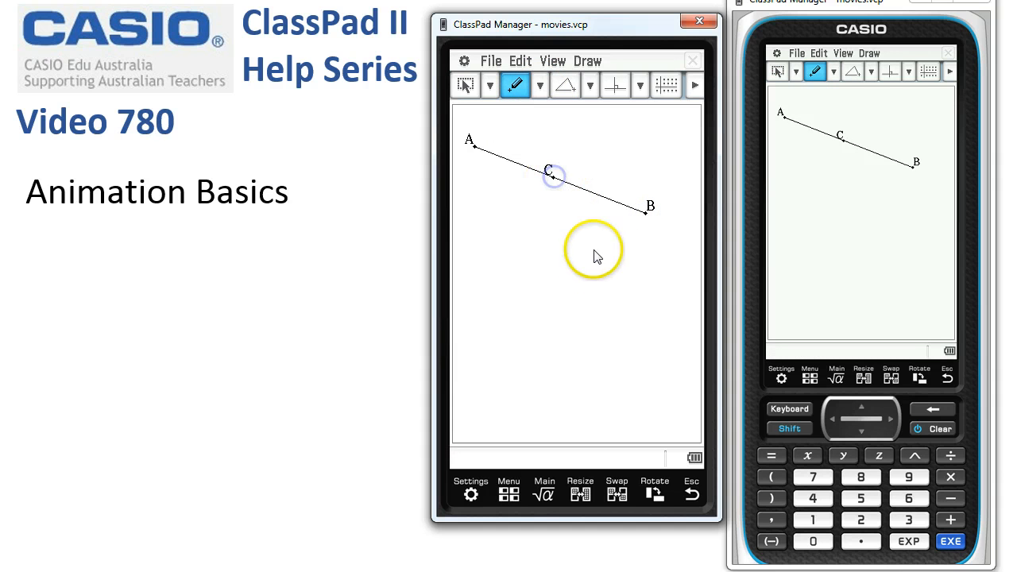
mouse_move(572, 199)
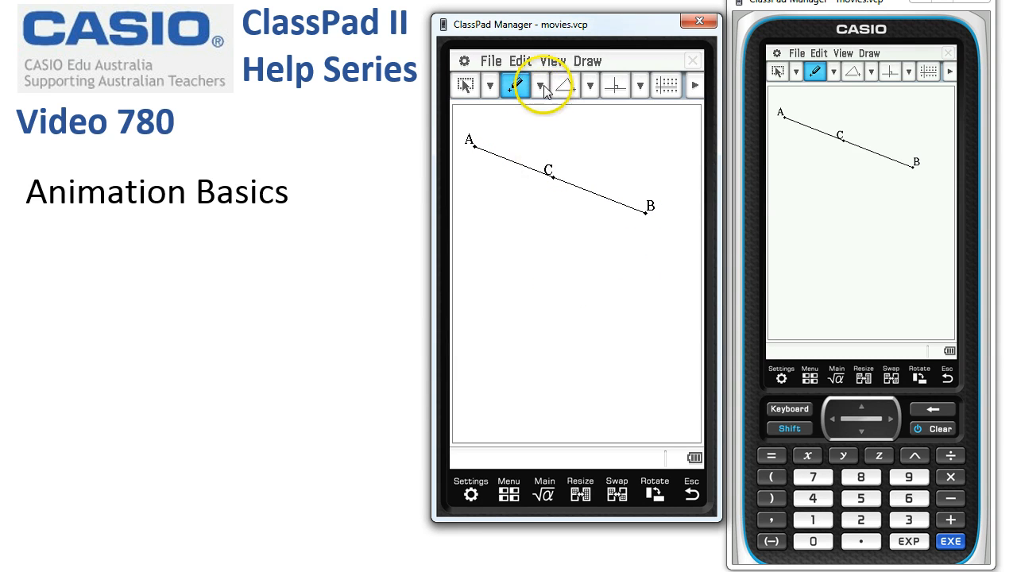
Step: Draw circle centred at D through E, then arc centred at F from G to H
left_click(516, 85)
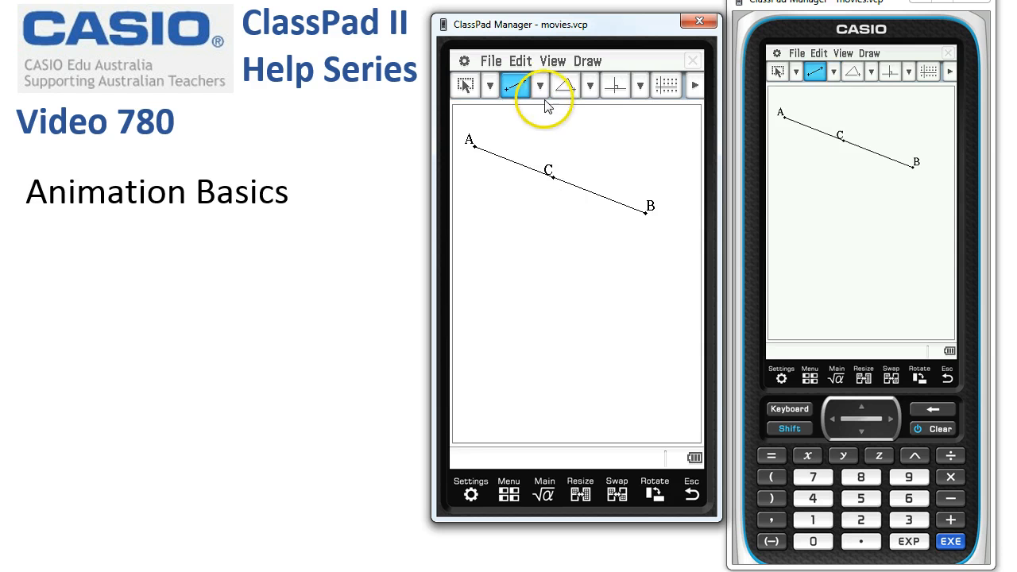
left_click(539, 85)
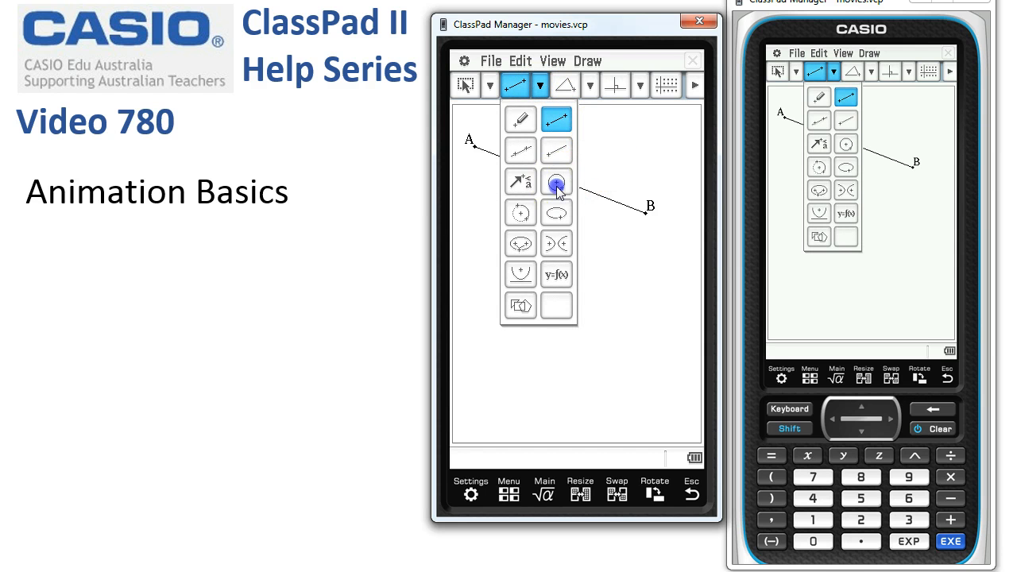
left_click(557, 181)
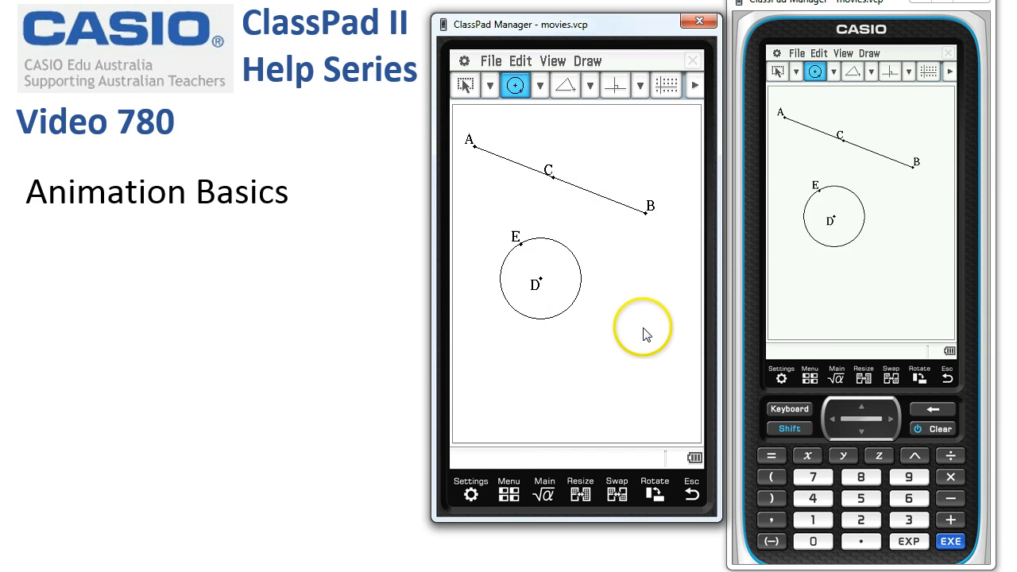
mouse_move(509, 133)
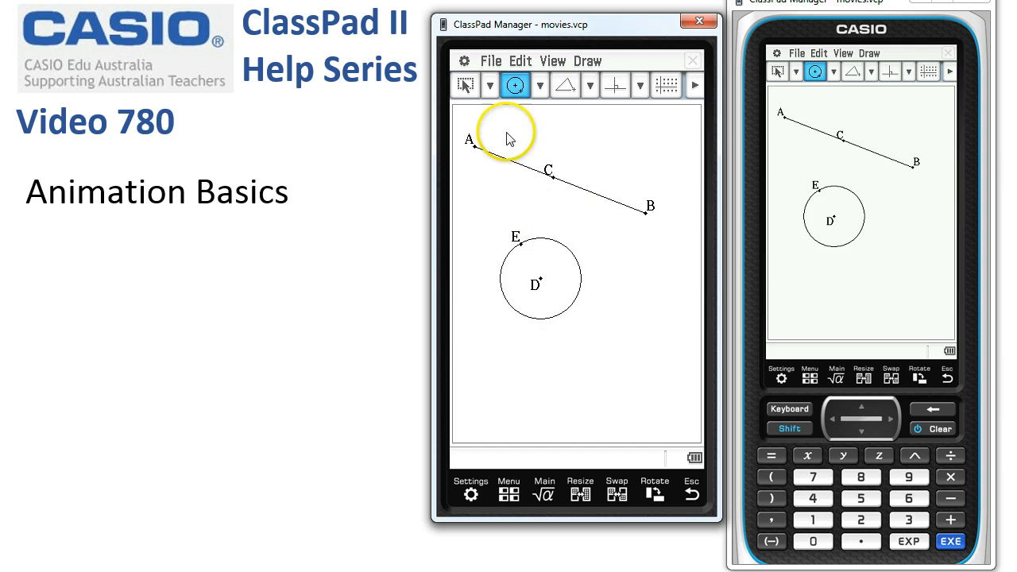
left_click(539, 86)
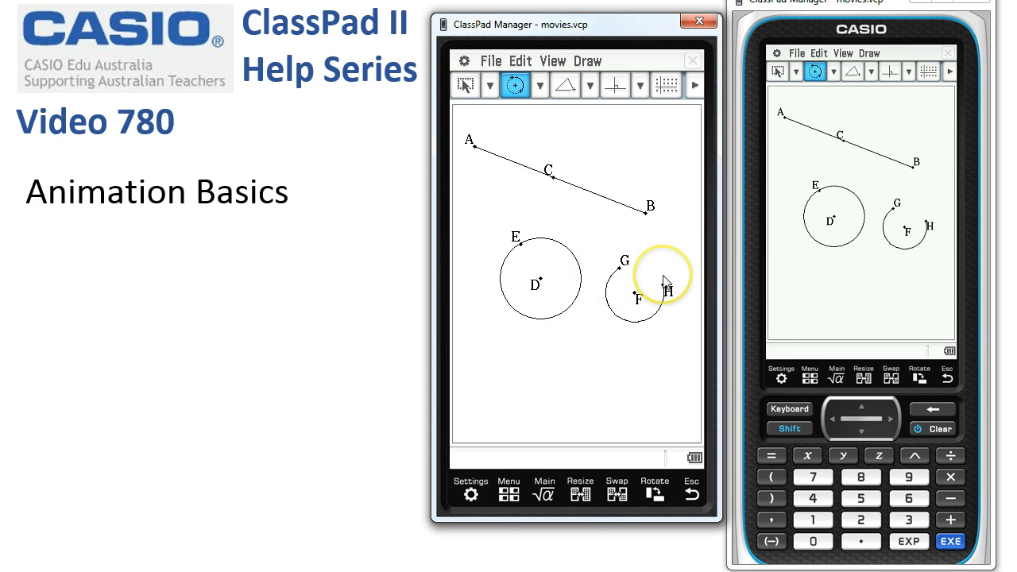
left_click(540, 85)
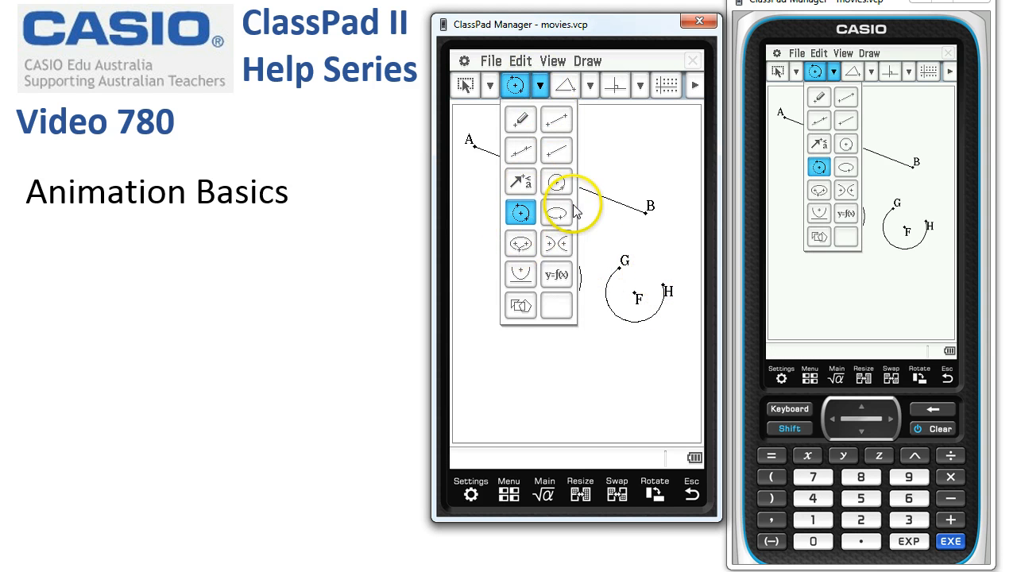
Step: Draw an ellipse with points I, J and K near the bottom of the screen
left_click(556, 212)
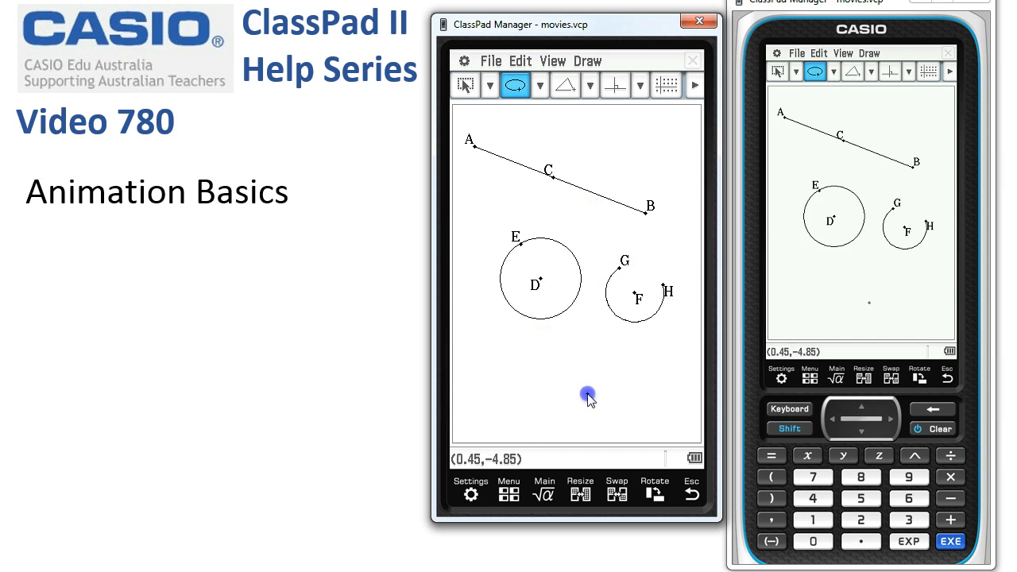
left_click_drag(565, 368, 588, 409)
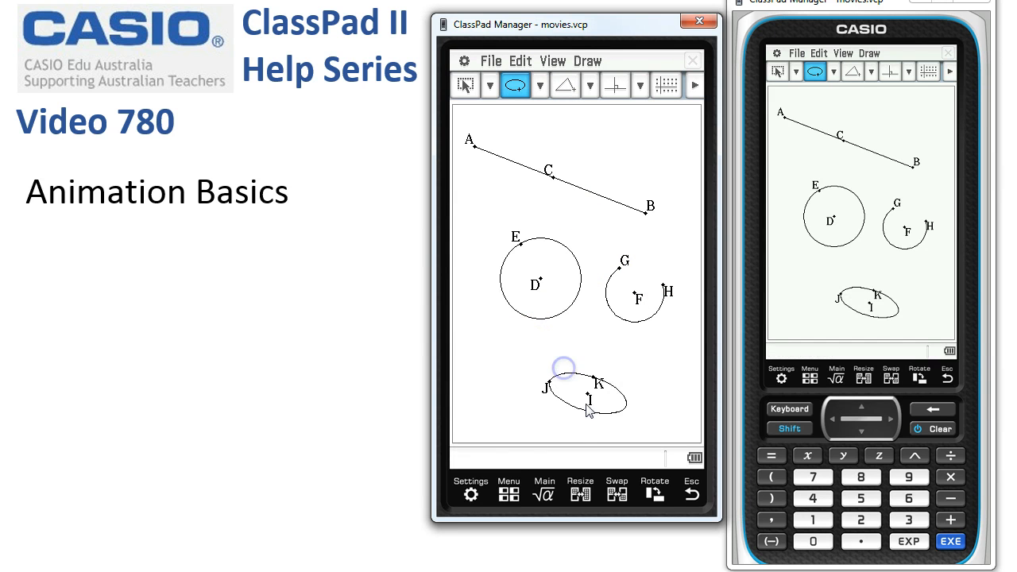
mouse_move(652, 384)
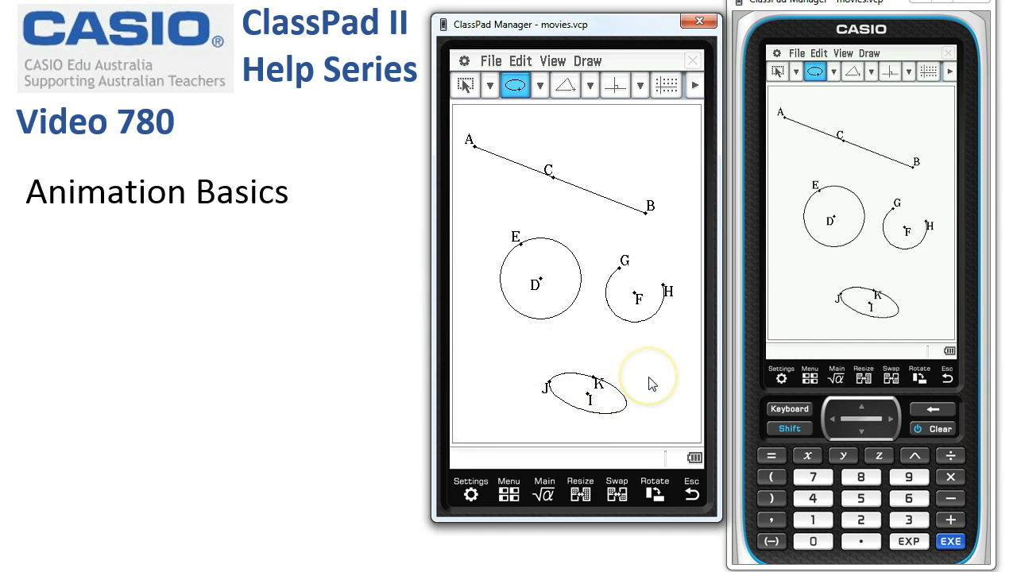
mouse_move(589, 61)
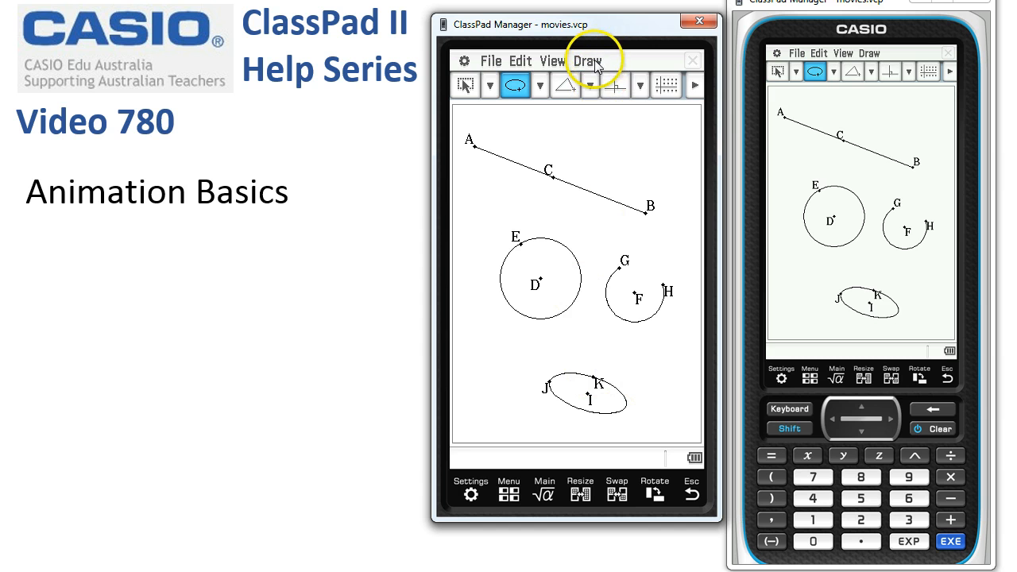
Step: Graph a parabola-shaped function via Draw > Function > f(x) across the sketch
left_click(588, 61)
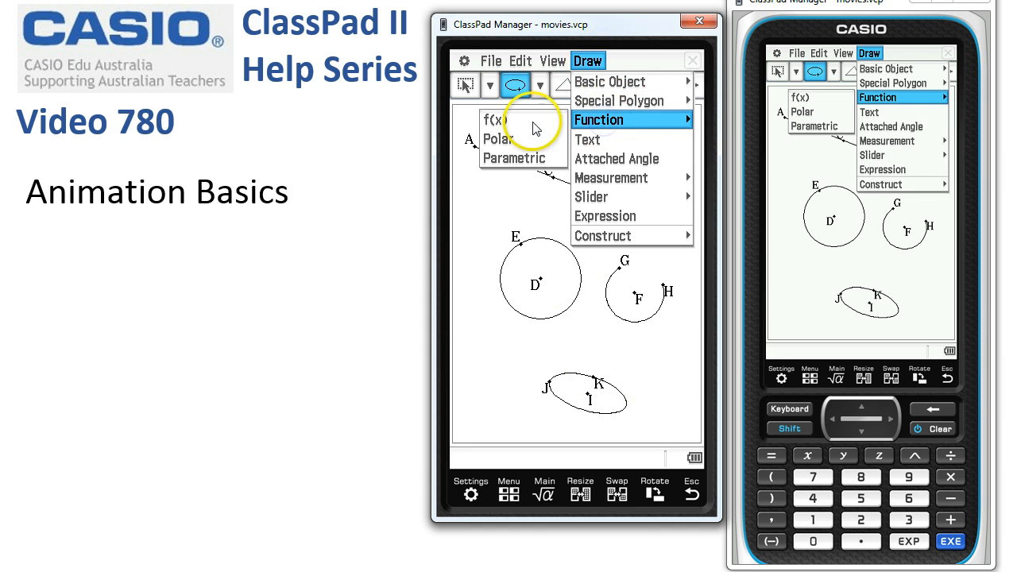
left_click(598, 119)
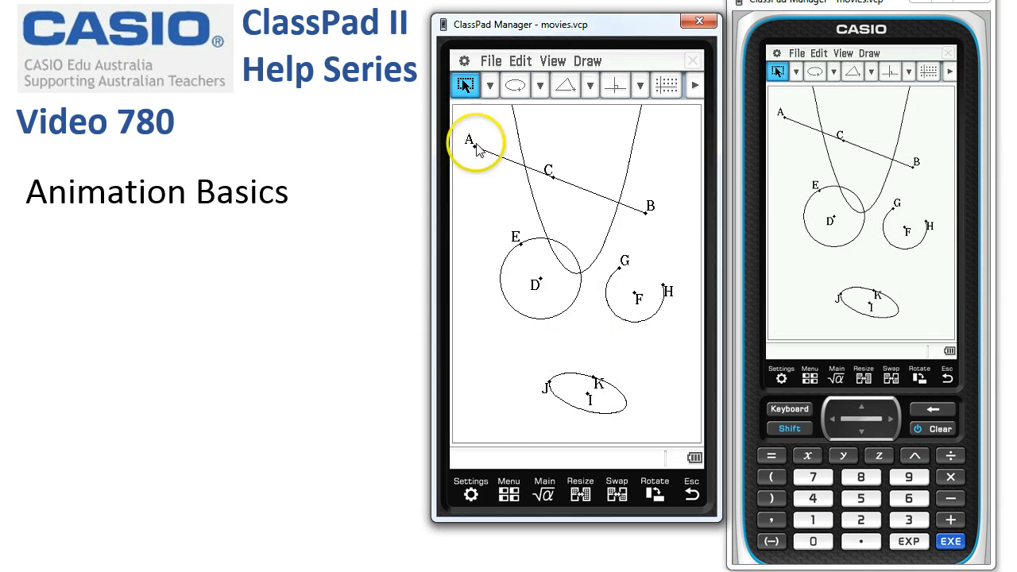
mouse_move(658, 122)
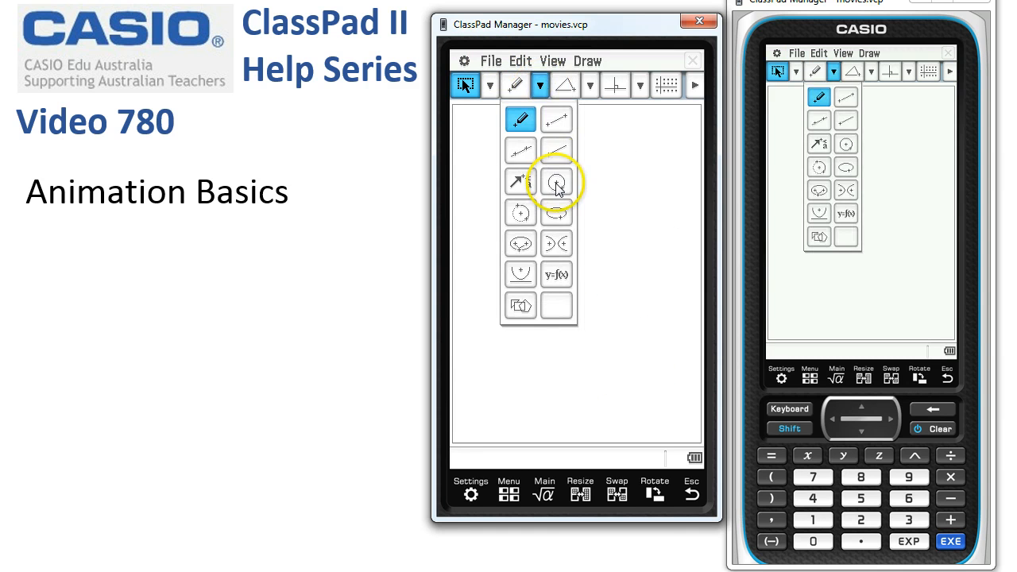
Step: Draw circle A–B, add point C on it, and draw the tangent at C
left_click(557, 181)
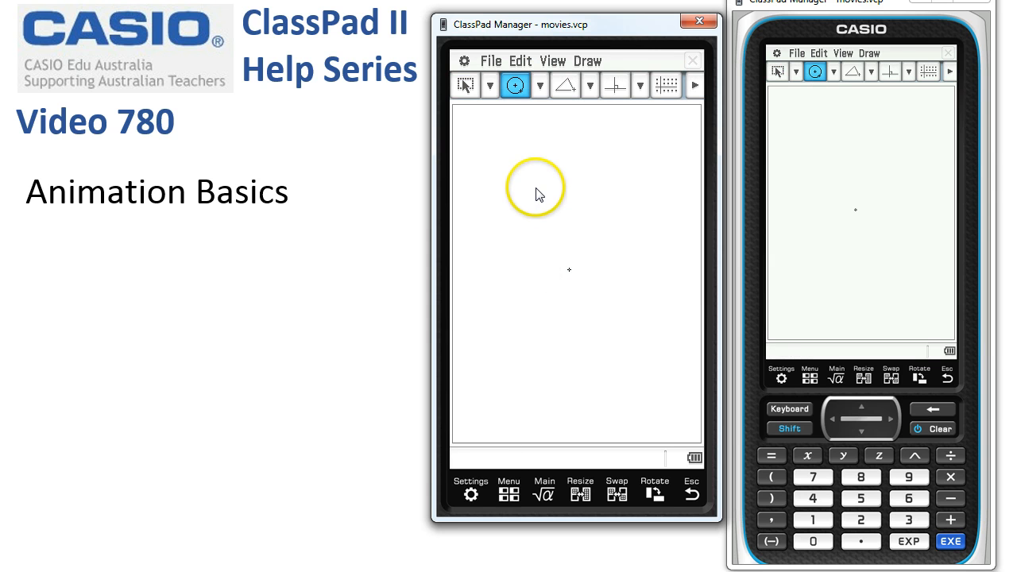
left_click(624, 196)
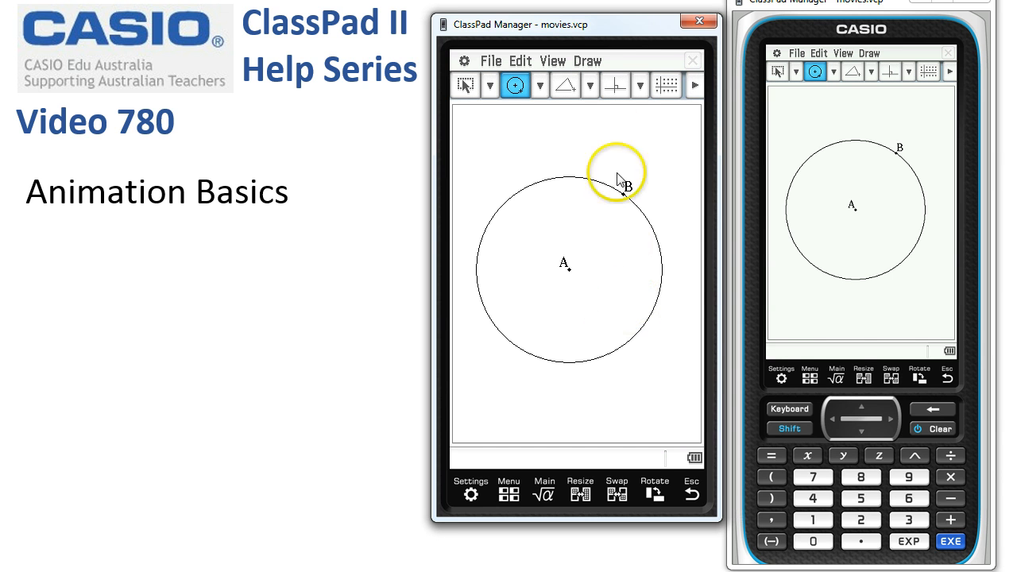
left_click(589, 61)
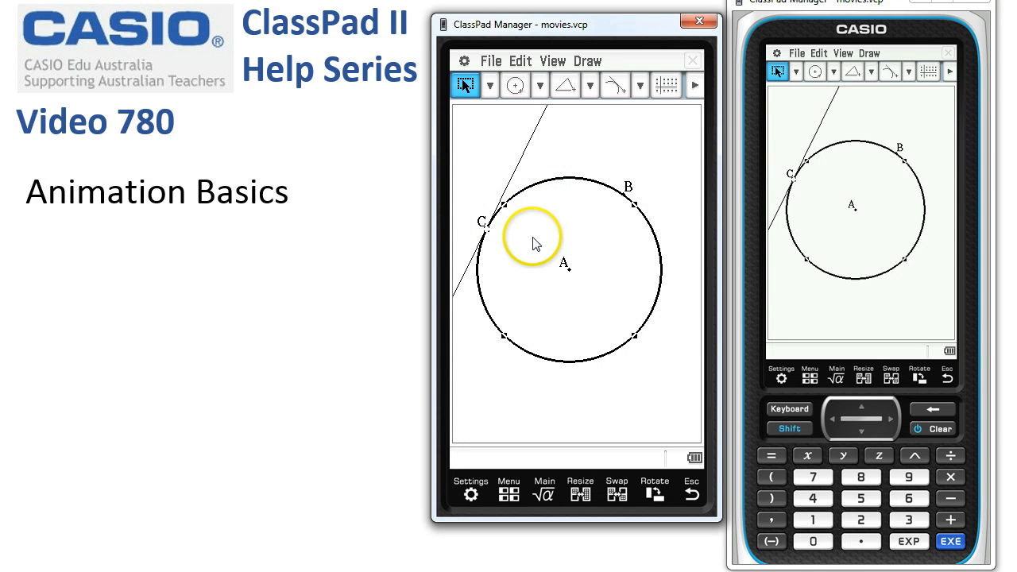
Step: Add an animation for point C along the circle and play it to and fro
left_click(520, 61)
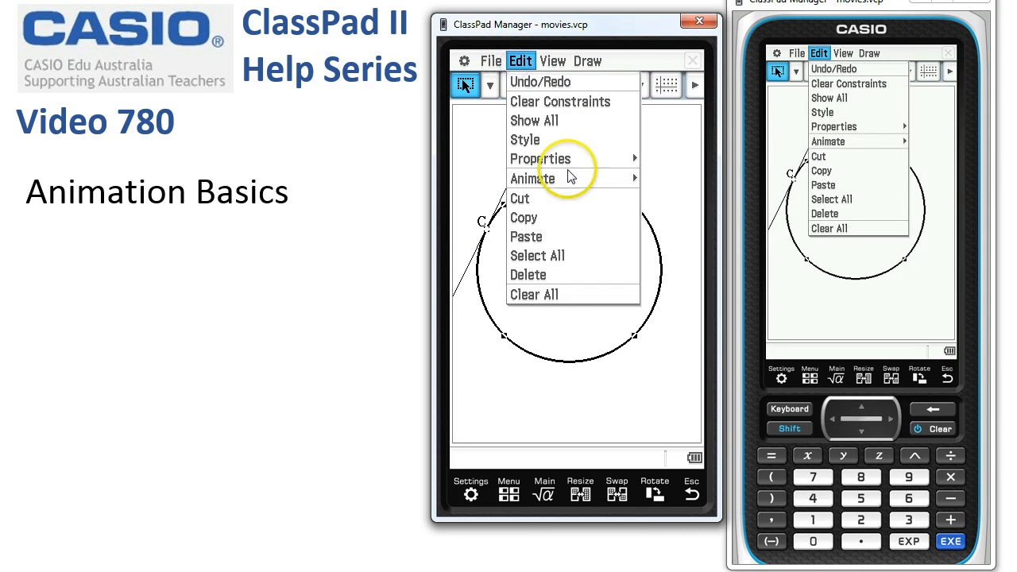
mouse_move(533, 178)
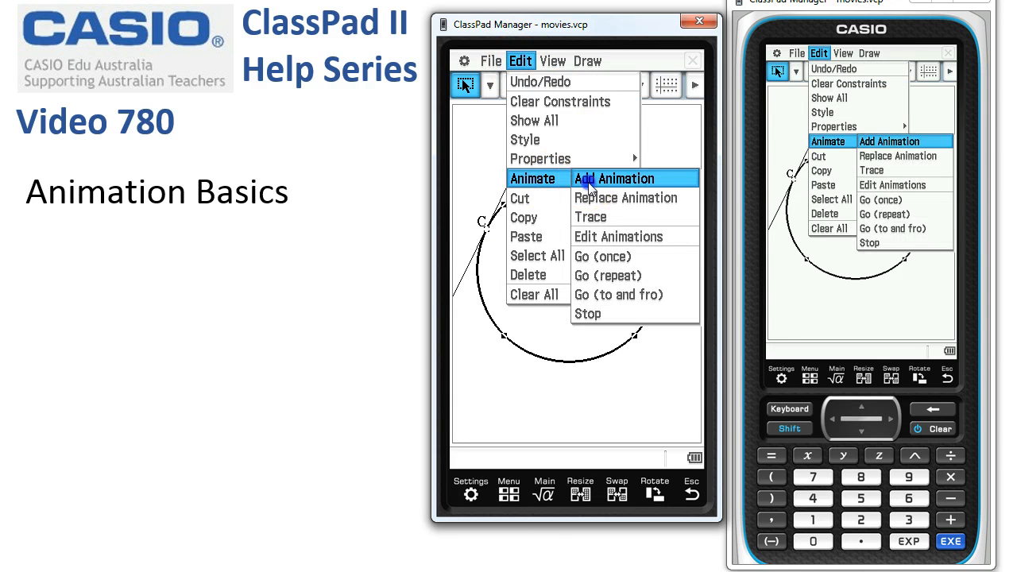
left_click(614, 178)
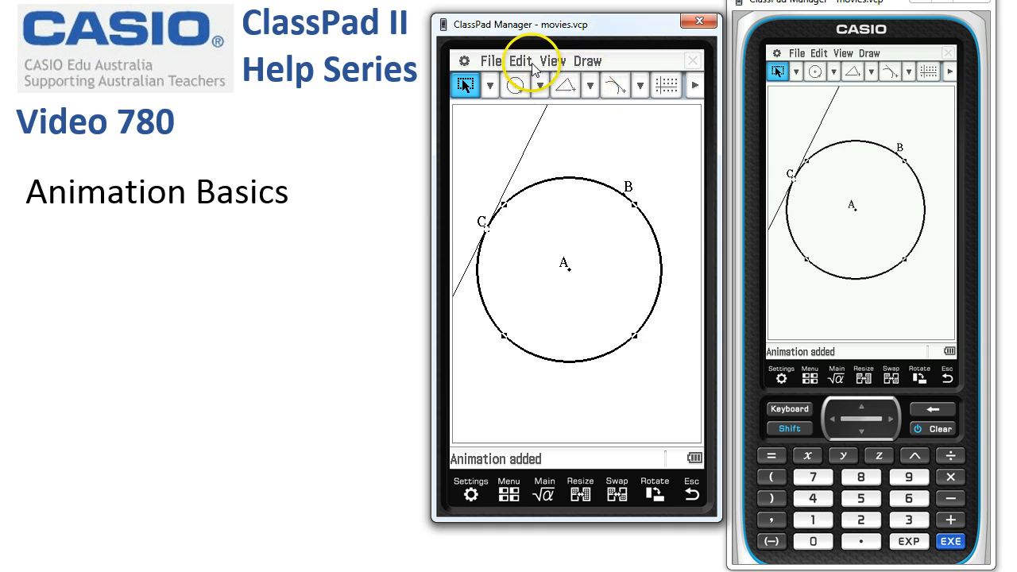
left_click(519, 61)
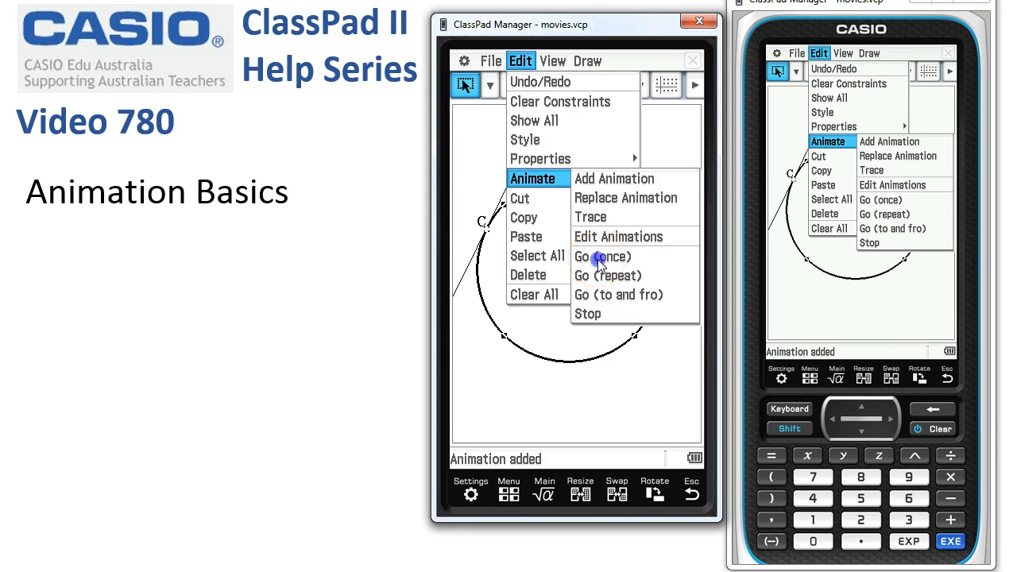
mouse_move(608, 275)
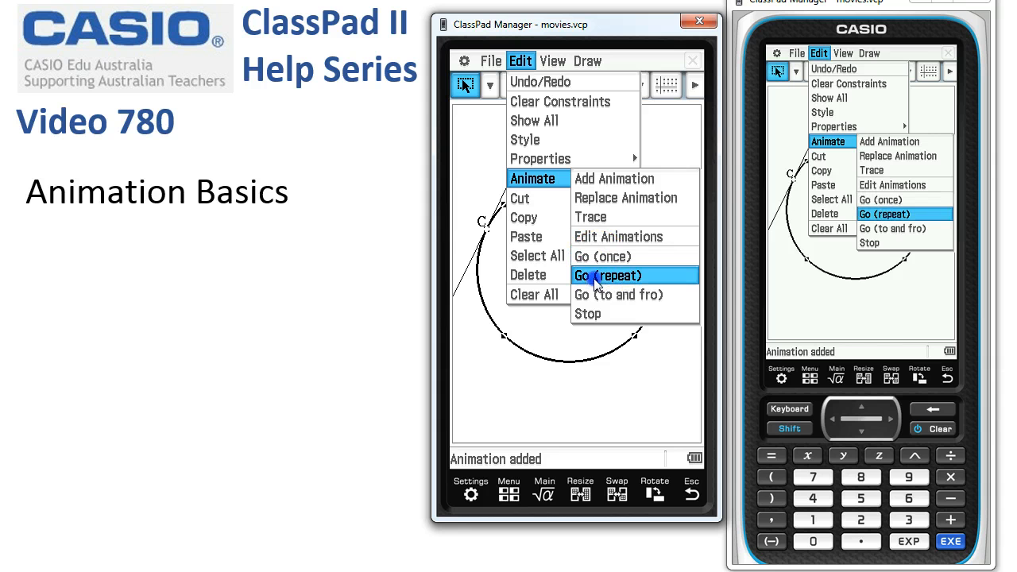
mouse_move(619, 294)
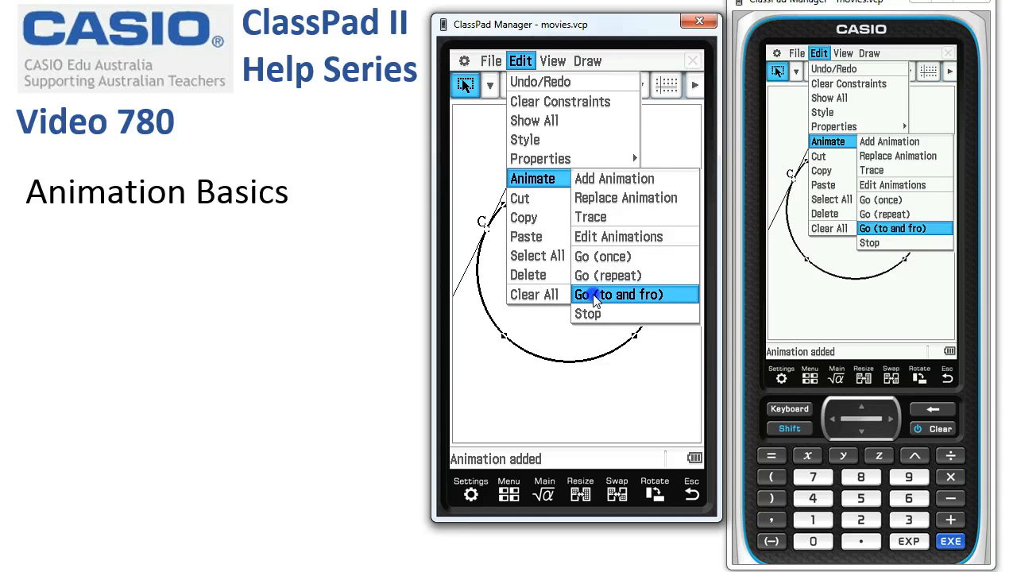
left_click(619, 294)
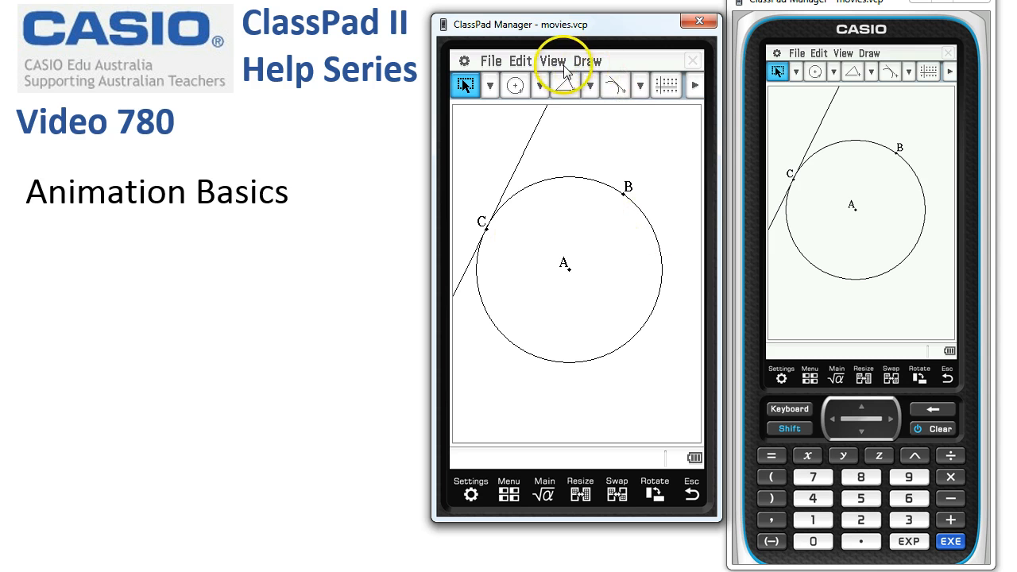
Step: Show the Animation UI and step point C forward along the circle
left_click(553, 61)
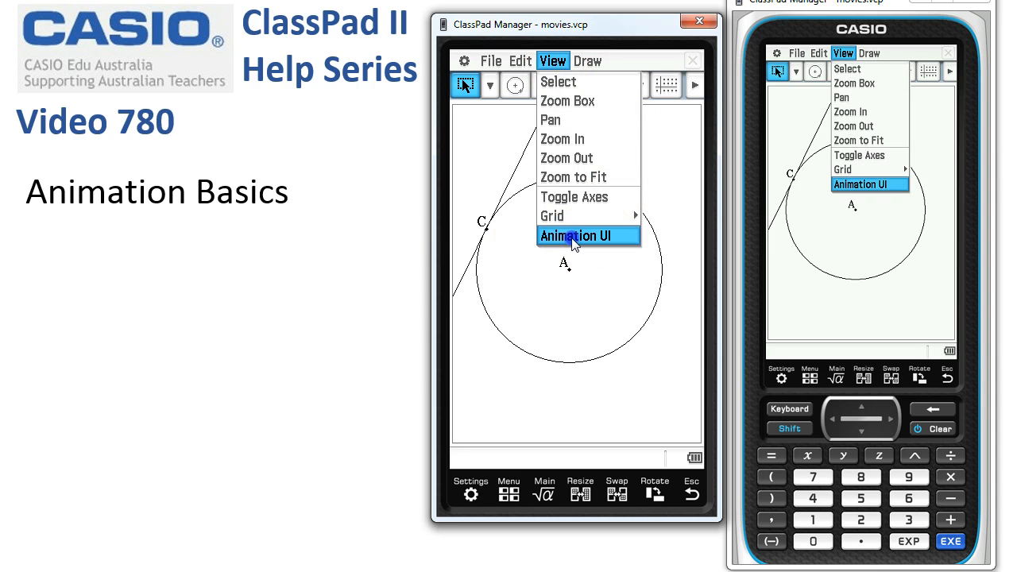
left_click(576, 235)
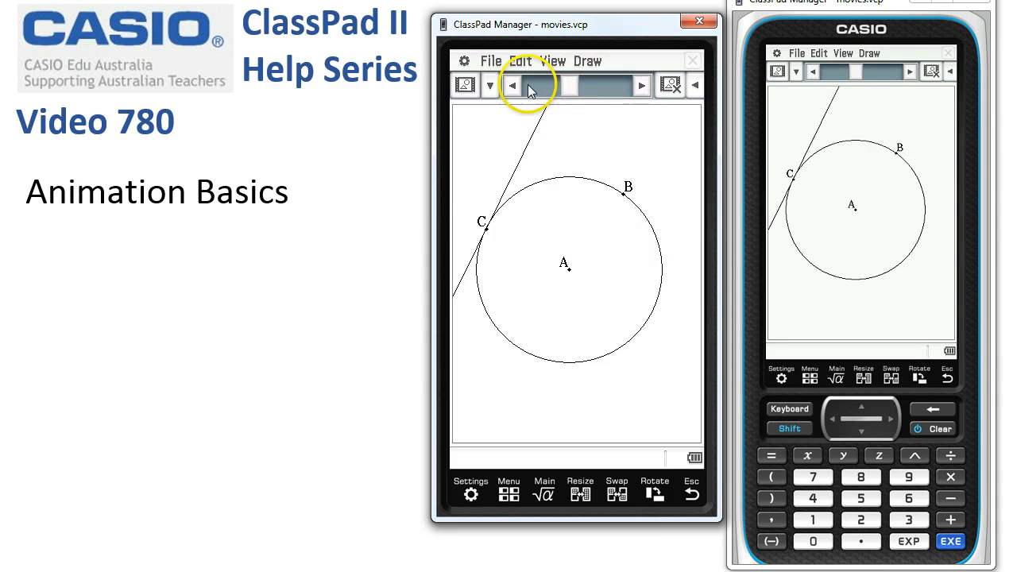
left_click(512, 85)
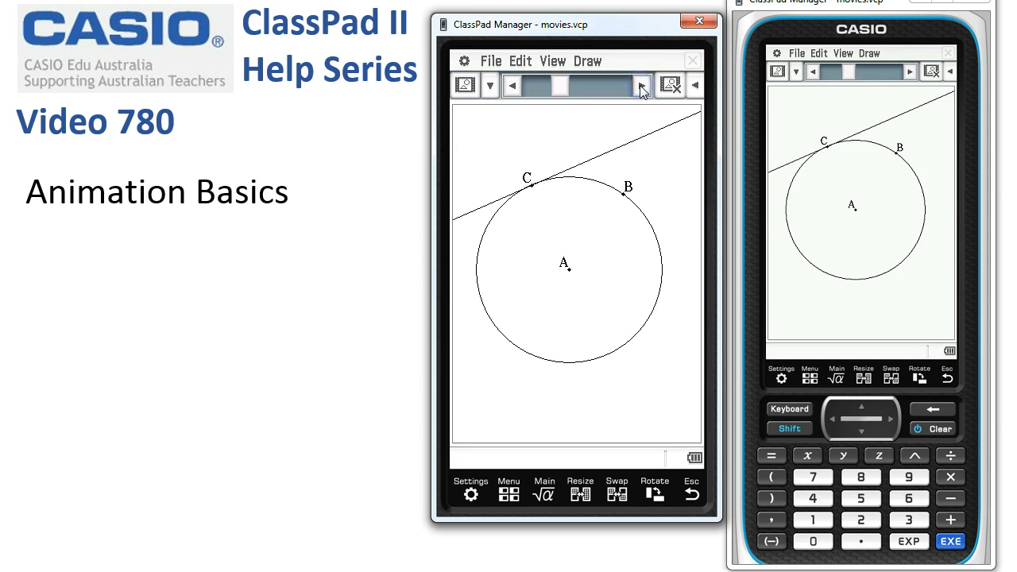
left_click(490, 85)
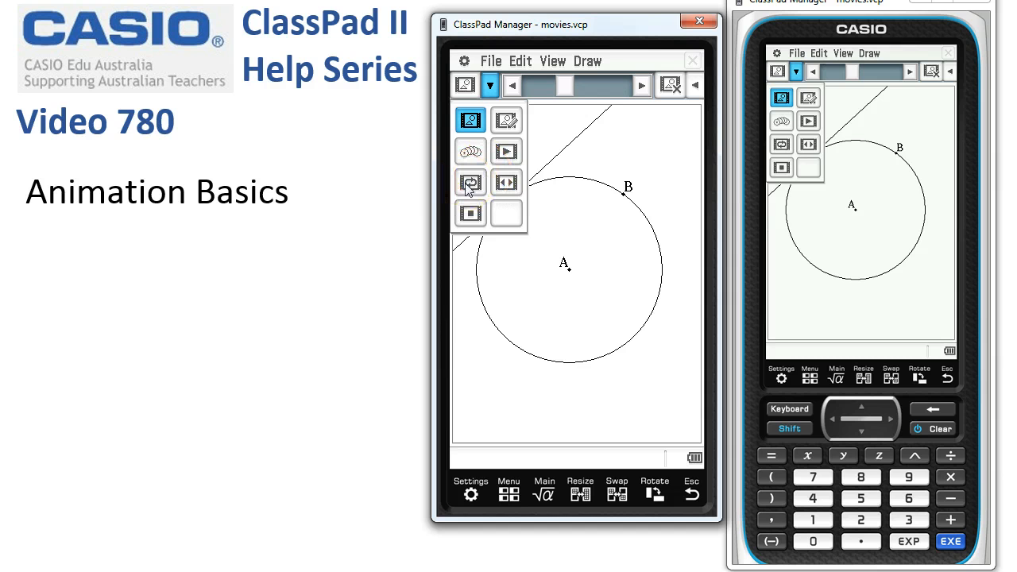
Step: Play point C's animation continuously and browse the playback mode choices
left_click(507, 183)
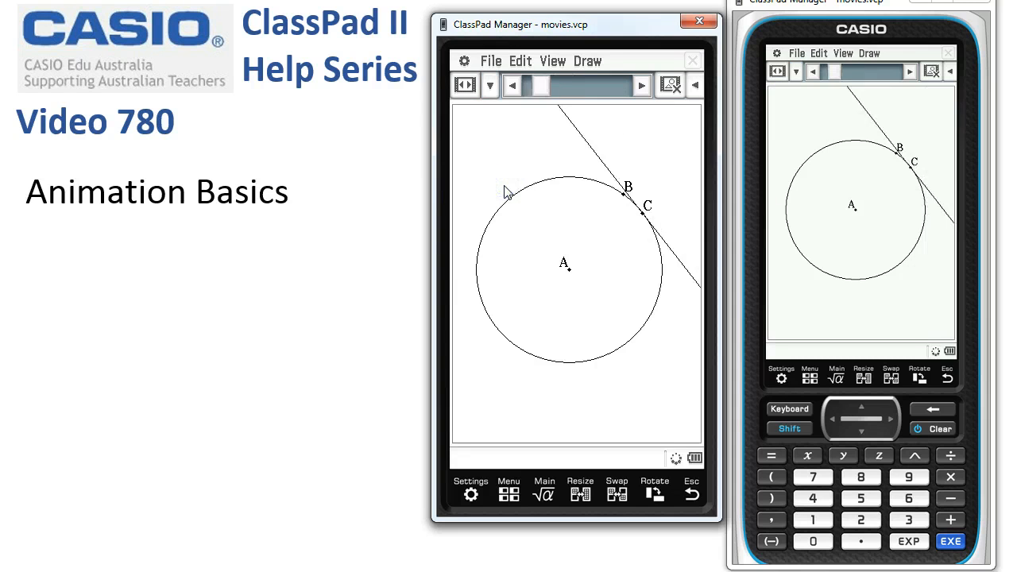
left_click(490, 86)
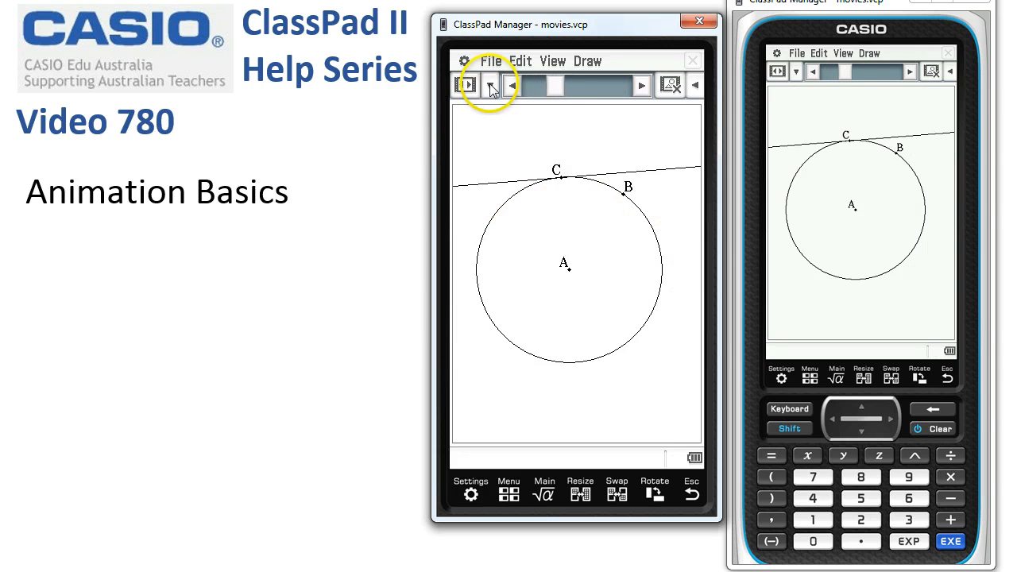
left_click(467, 85)
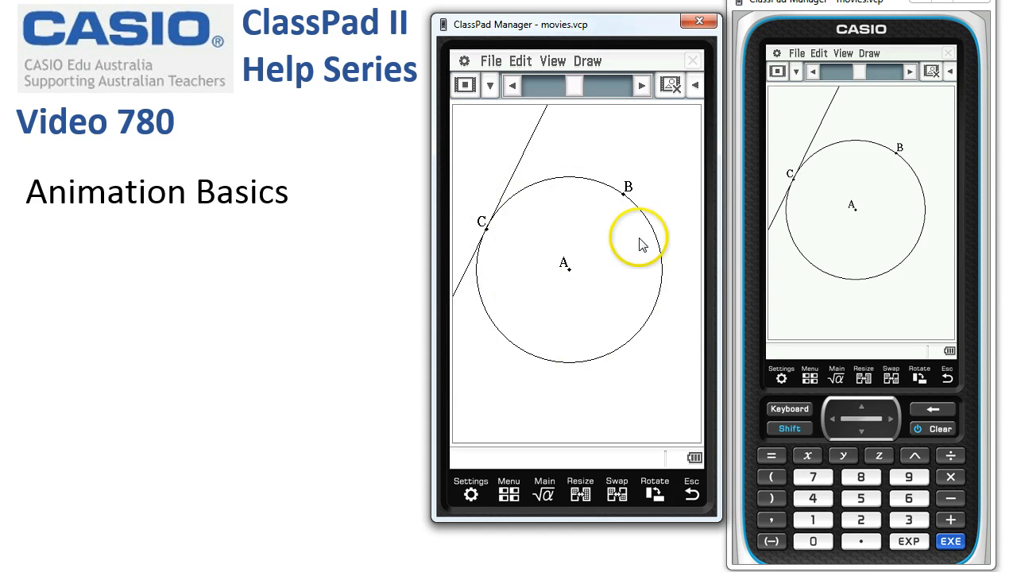
left_click(520, 60)
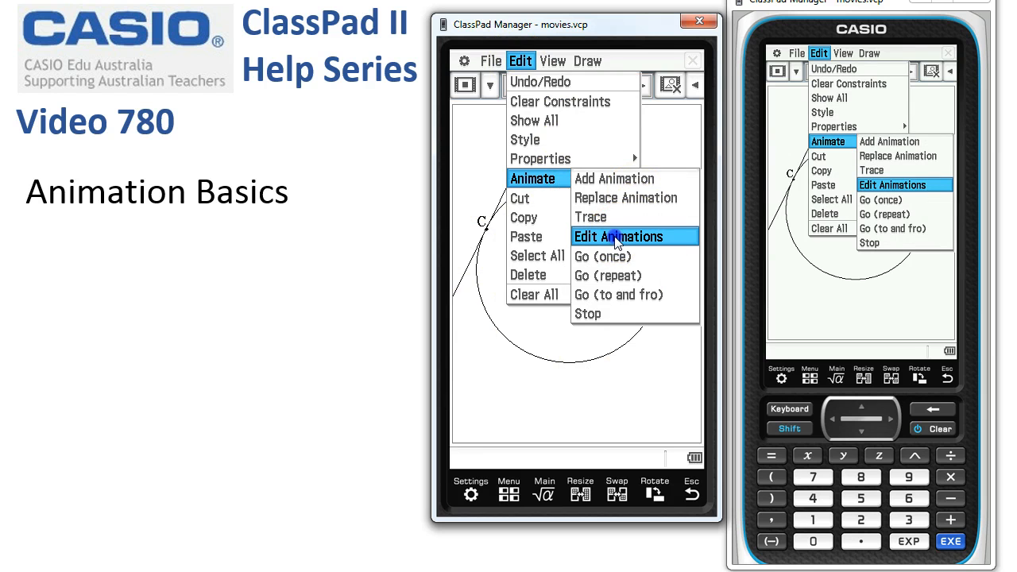
Step: In Edit Animations, change point C's steps from 20 to 10, t0 0.25, t1 0.5
left_click(620, 236)
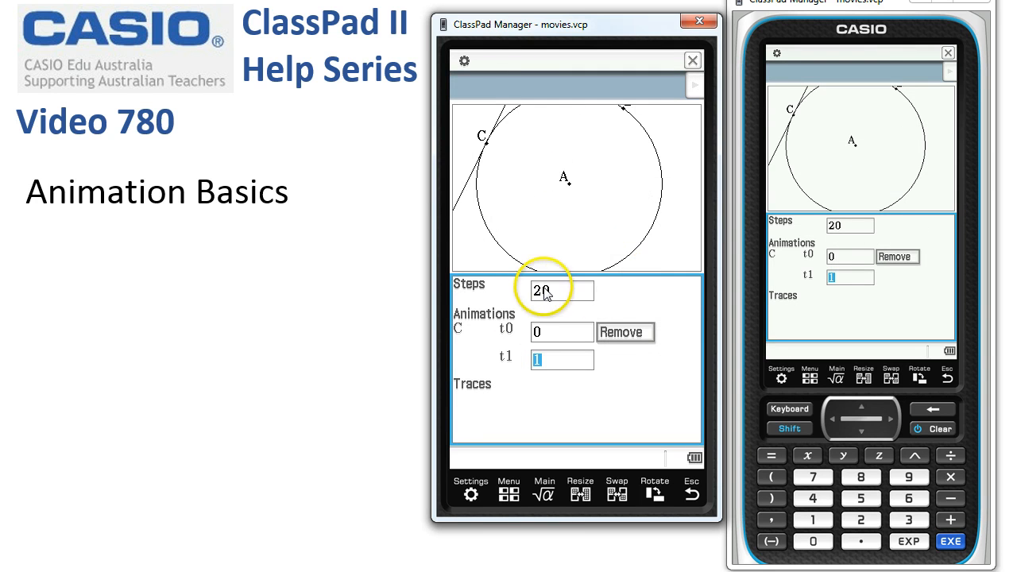
left_click(562, 291)
type("10")
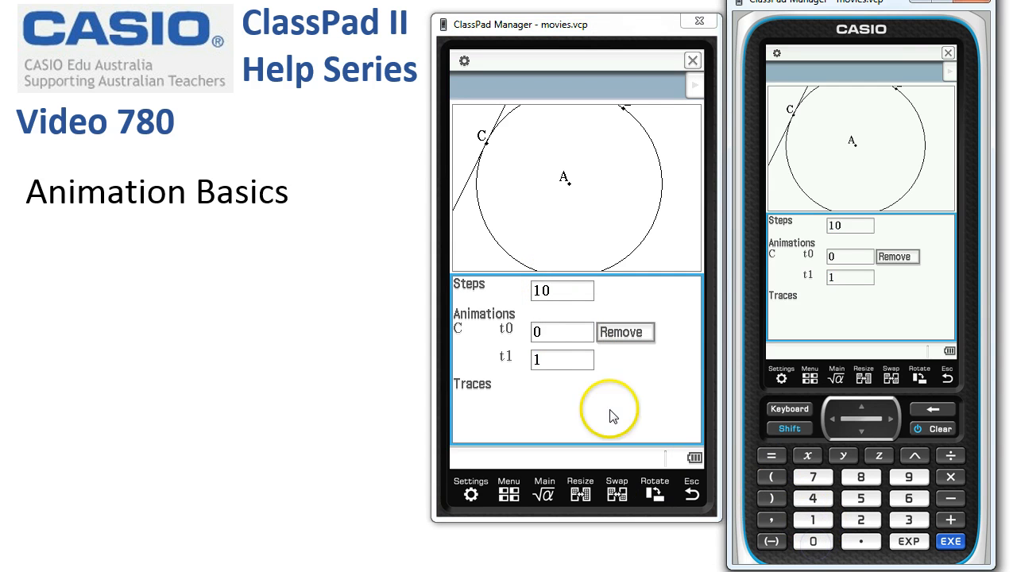
mouse_move(612, 244)
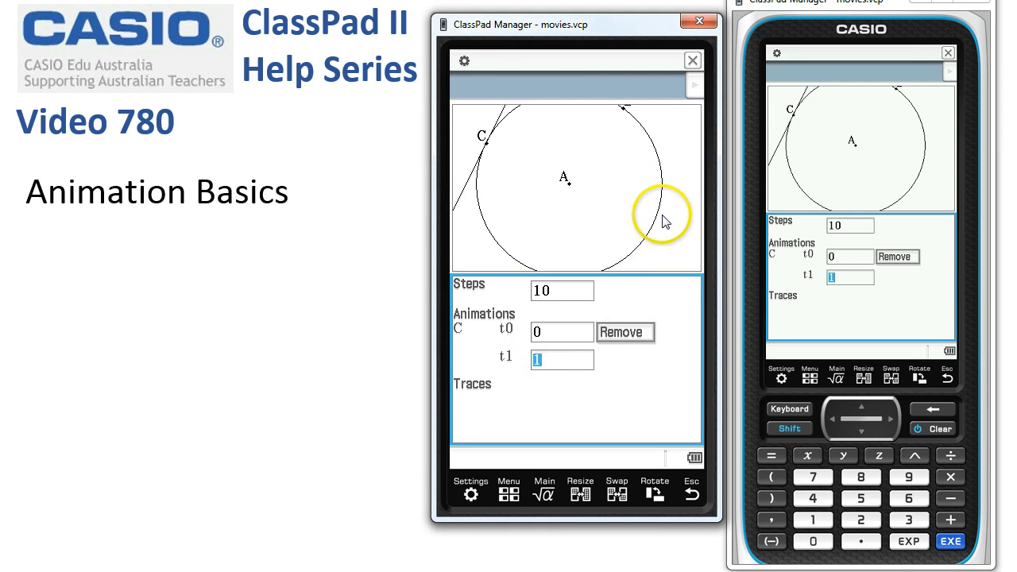
mouse_move(660, 190)
type("0.5")
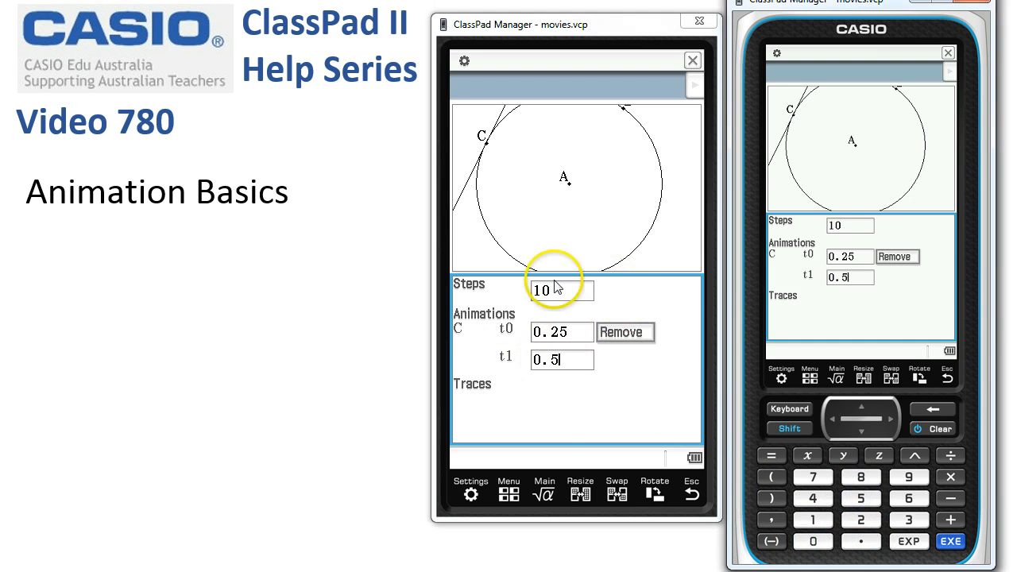
mouse_move(692, 61)
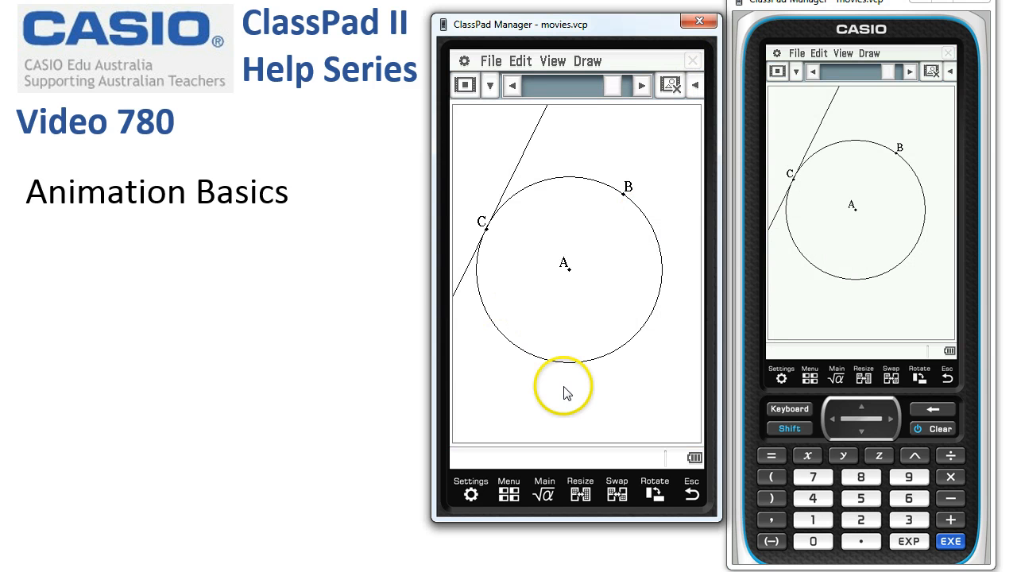
Step: Pick to-and-fro playback from the animation mode dropdown for point C
left_click(490, 85)
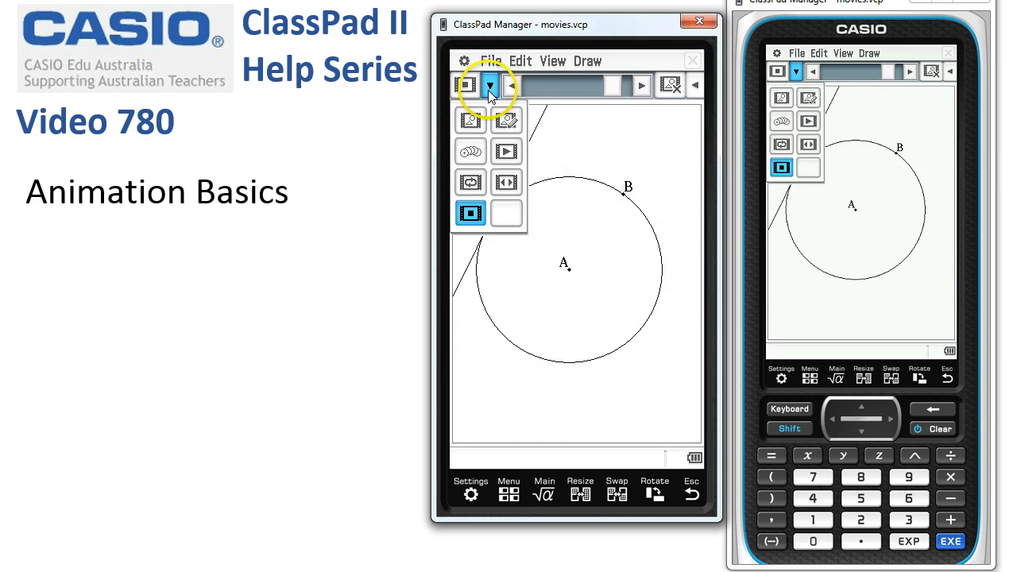
left_click(490, 85)
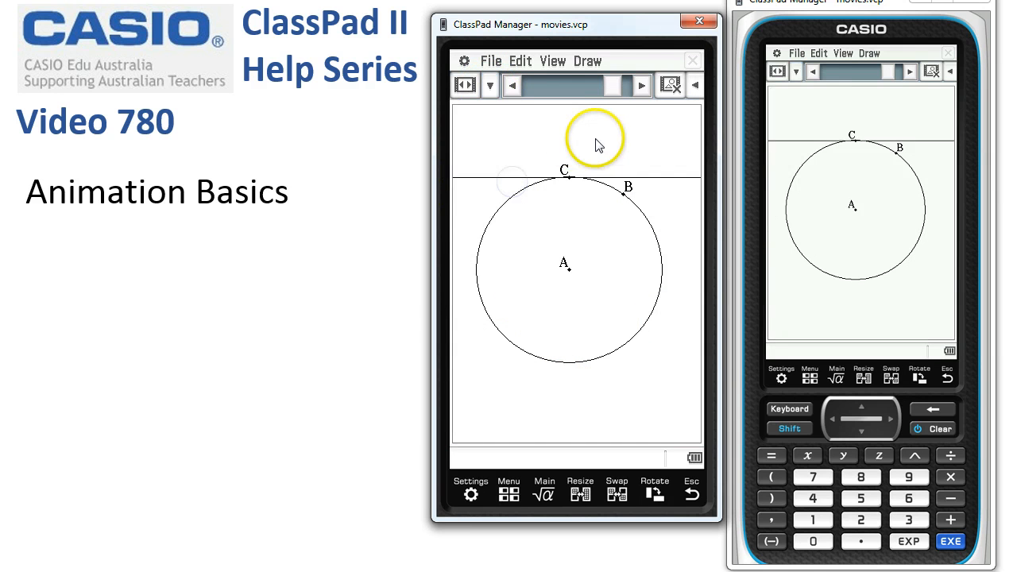